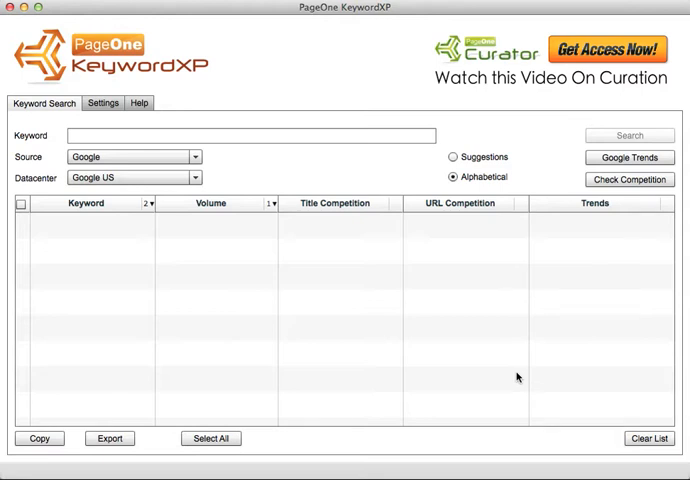
pyautogui.moveTo(335, 180)
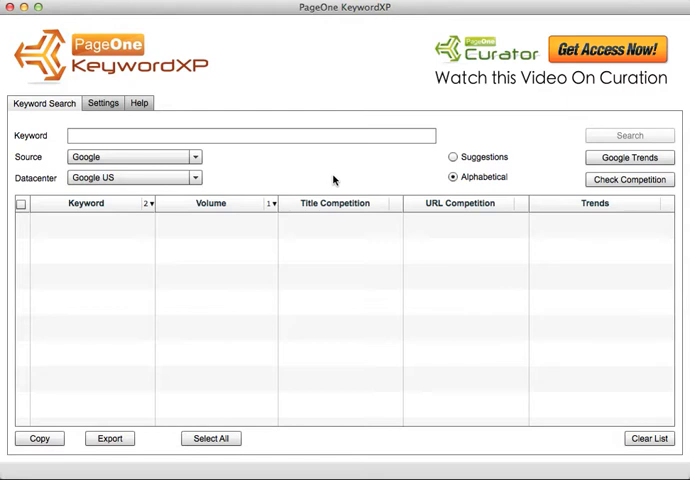
# - Enter 'wordpress' as the keyword, run a Suggestions search, and scroll the results
pyautogui.click(255, 136)
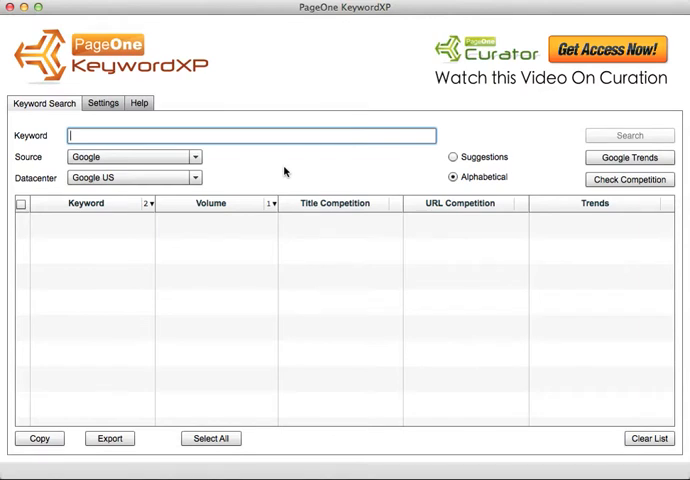
pyautogui.write('wordpress')
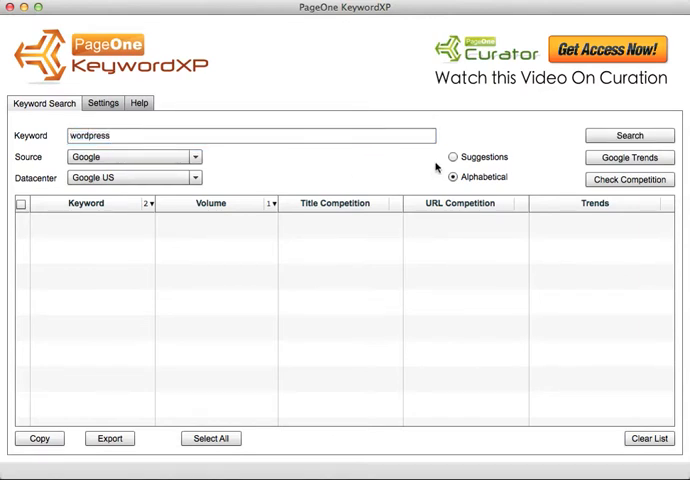
pyautogui.click(453, 157)
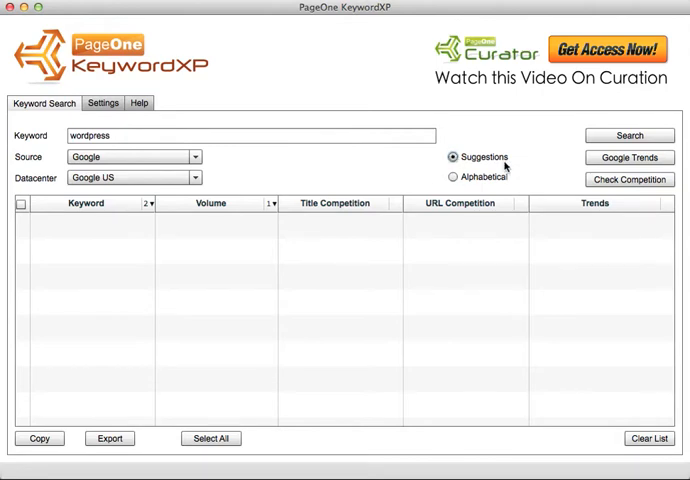
pyautogui.click(626, 135)
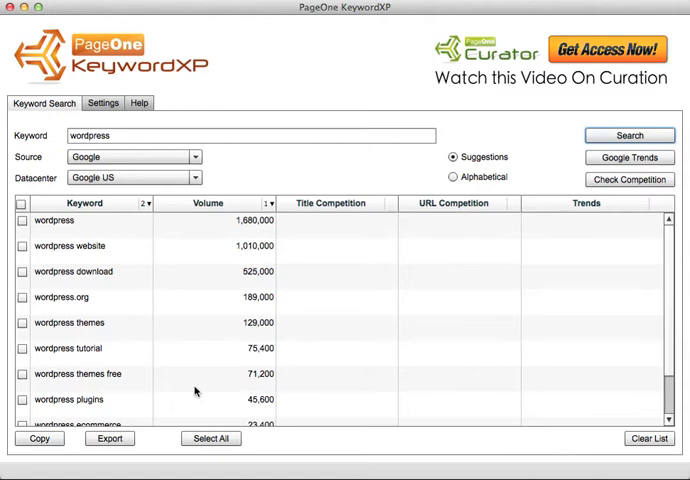
pyautogui.scroll(-3)
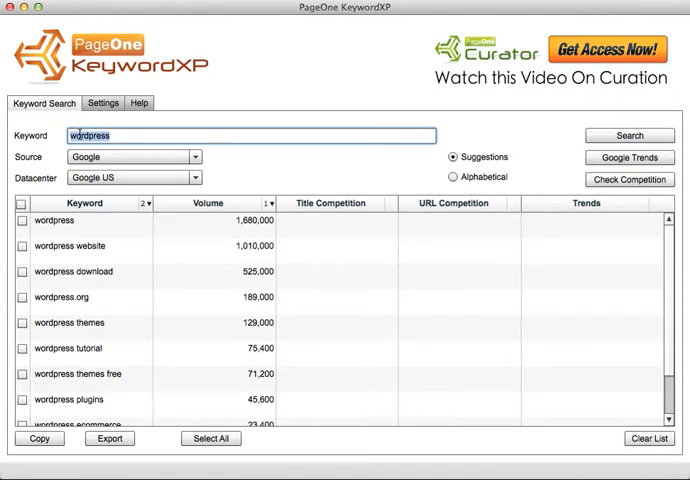
pyautogui.moveTo(285, 164)
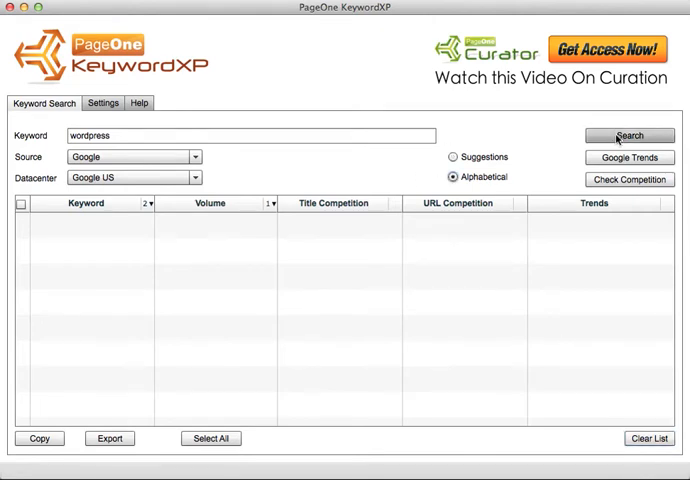
# - Rerun the wordpress search in Alphabetical mode and scroll through the volume-ranked keywords
pyautogui.click(627, 135)
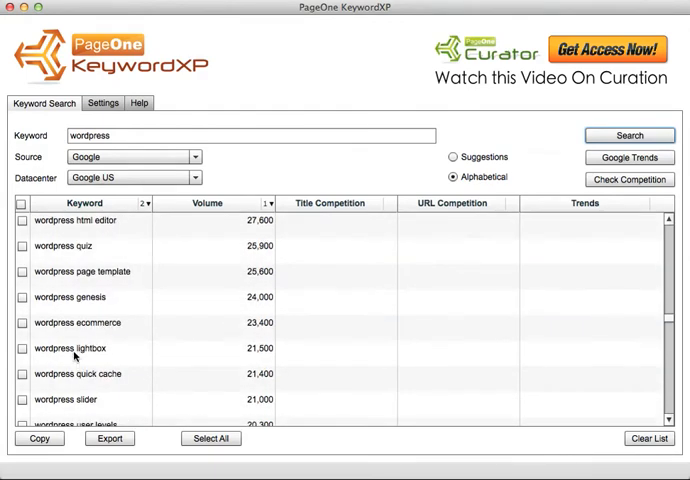
pyautogui.moveTo(85, 272)
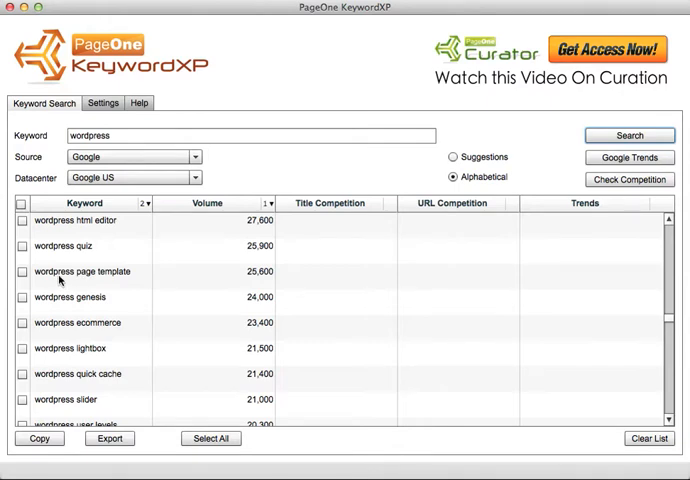
pyautogui.moveTo(82, 283)
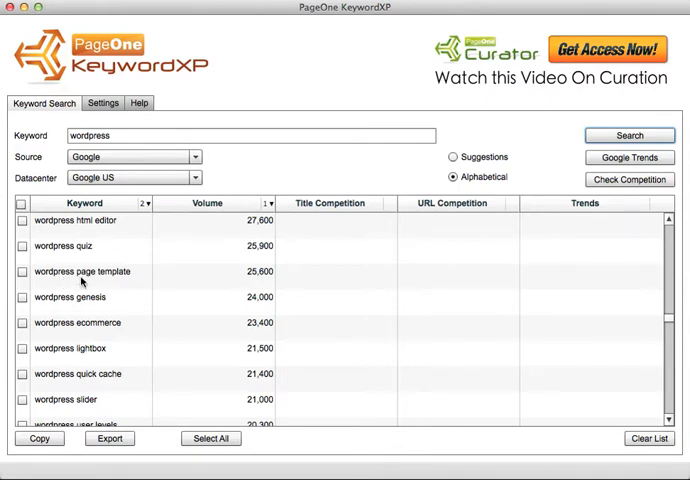
pyautogui.moveTo(80, 232)
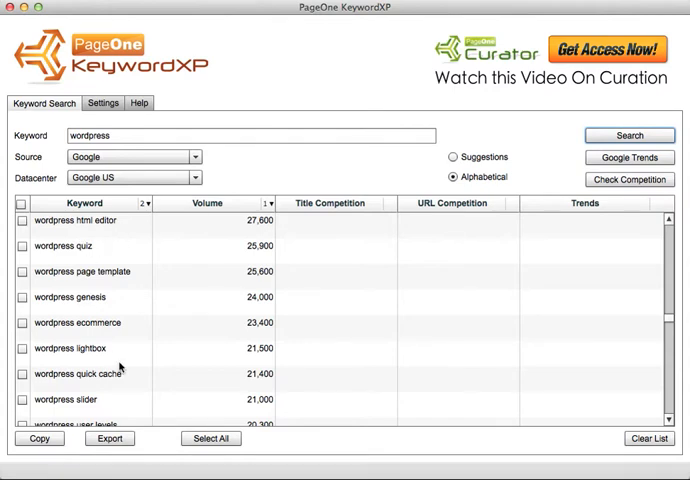
pyautogui.scroll(-3)
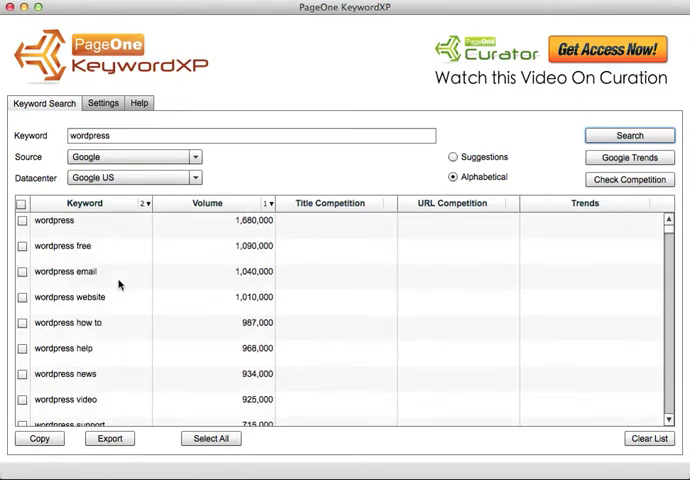
# - Select all keyword rows via the header checkbox and fetch their Google Trends charts
pyautogui.click(20, 205)
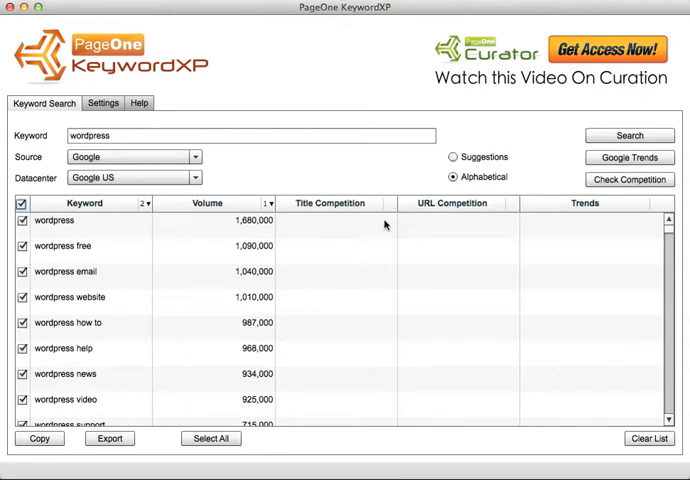
pyautogui.moveTo(583, 172)
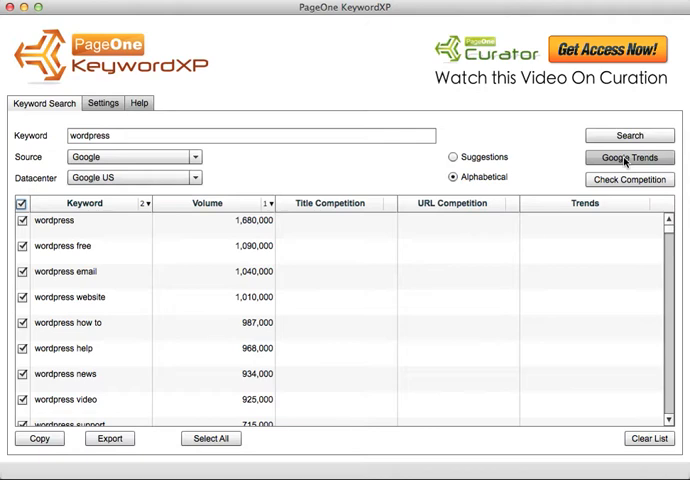
pyautogui.click(628, 157)
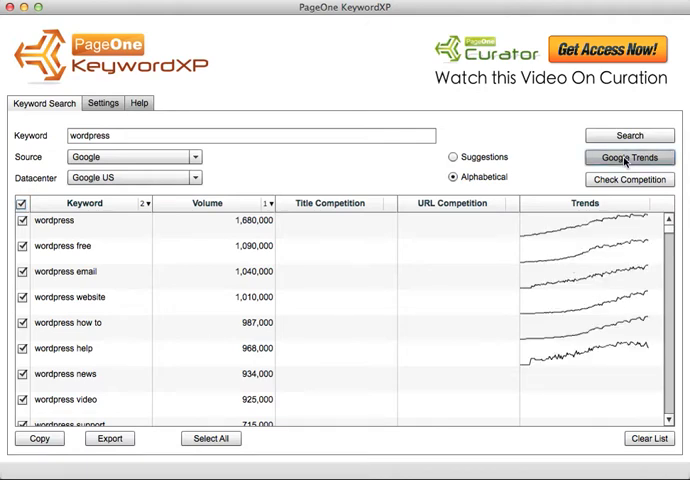
pyautogui.moveTo(435, 302)
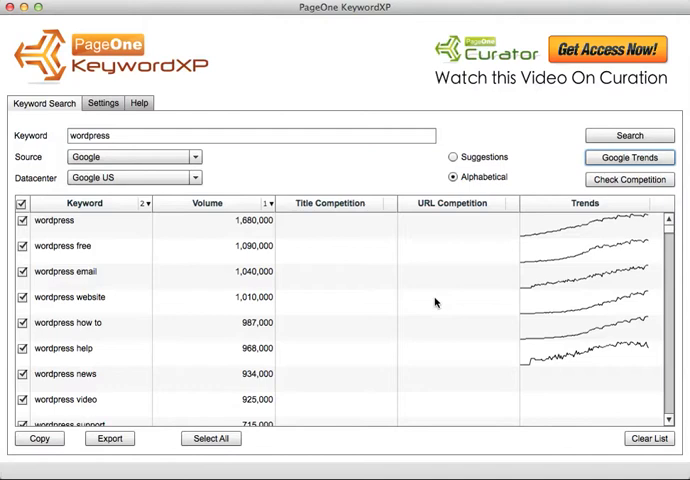
pyautogui.moveTo(597, 288)
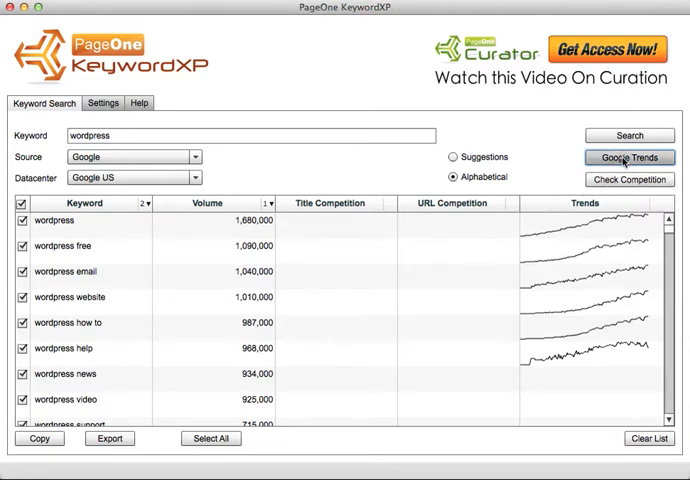
# - Load more Google Trends charts twice while scrolling down to wordpress tags
pyautogui.click(629, 157)
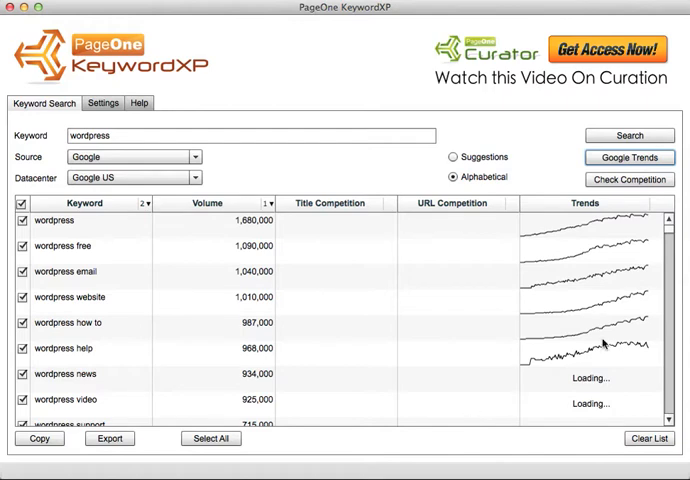
pyautogui.scroll(-3)
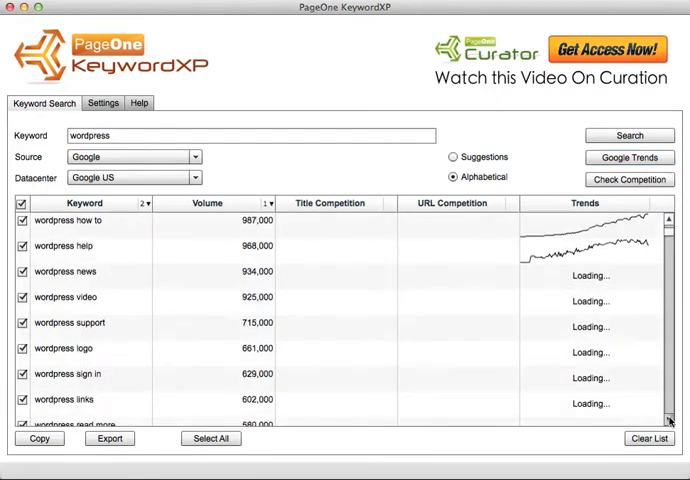
pyautogui.scroll(-3)
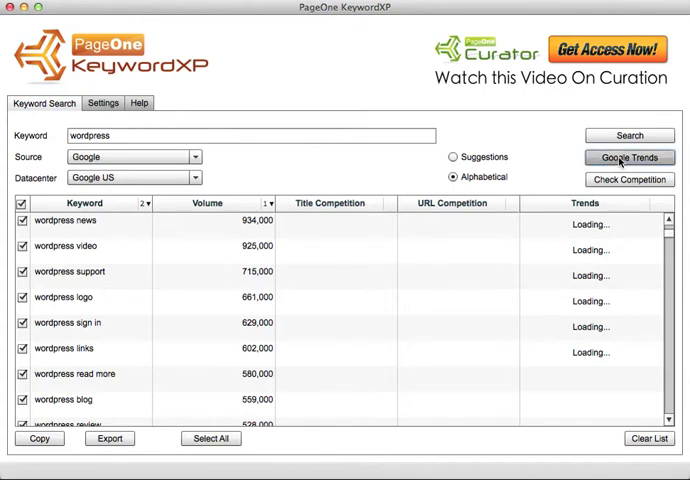
pyautogui.click(629, 157)
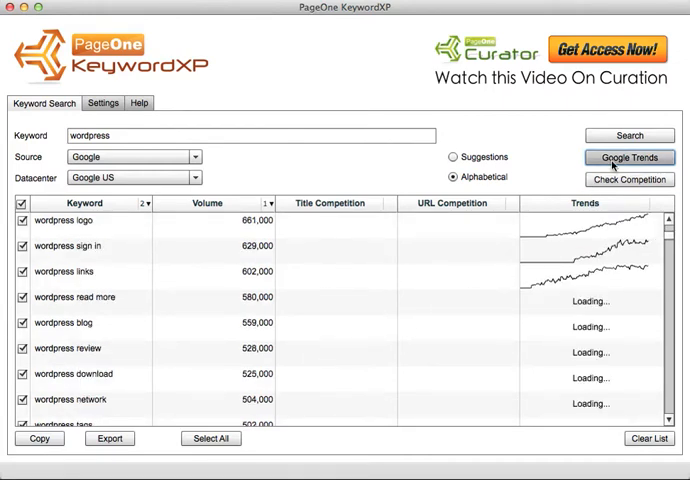
pyautogui.scroll(-3)
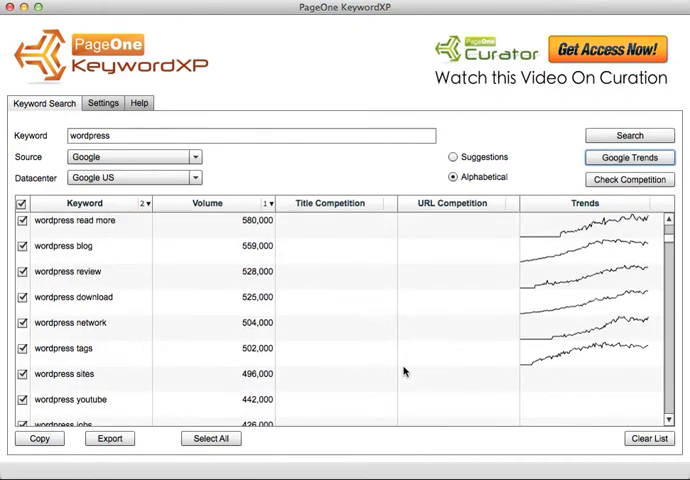
pyautogui.moveTo(220, 175)
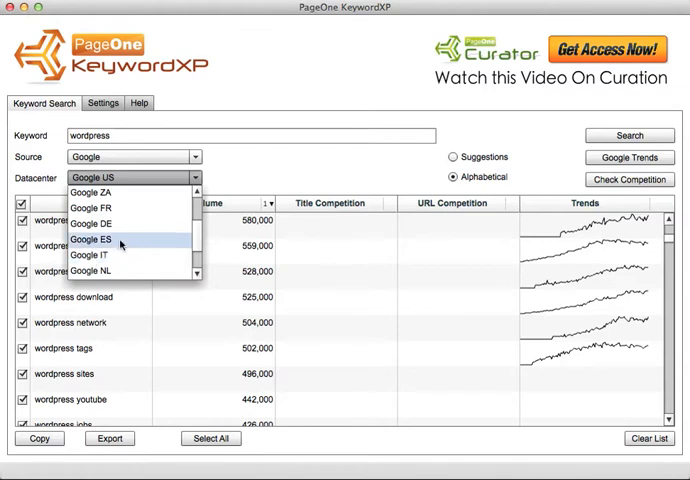
pyautogui.moveTo(127, 243)
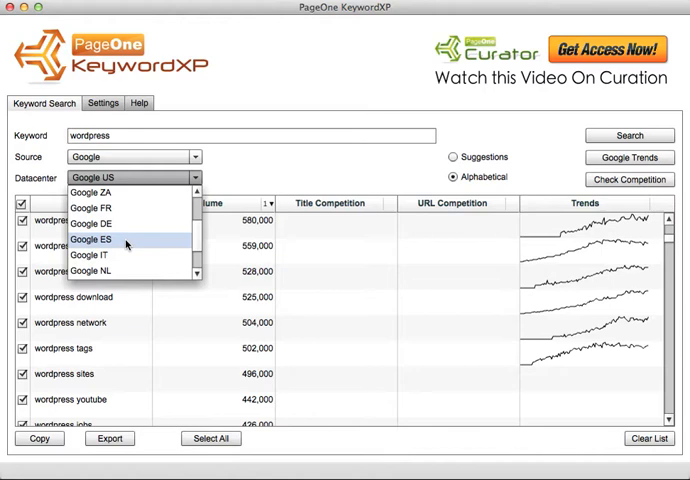
pyautogui.click(120, 177)
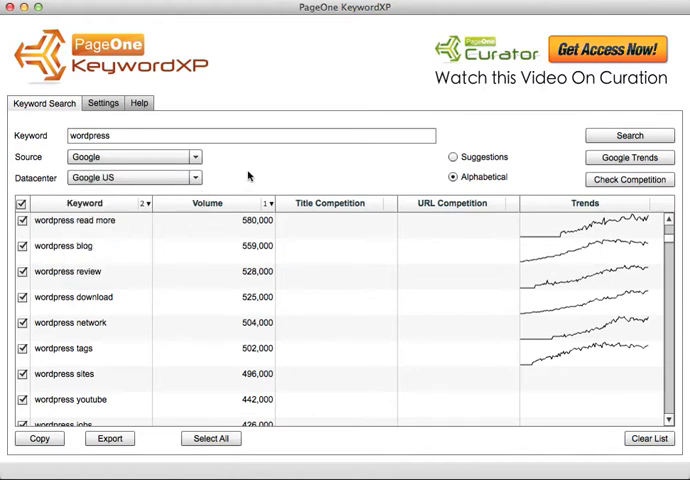
pyautogui.moveTo(546, 371)
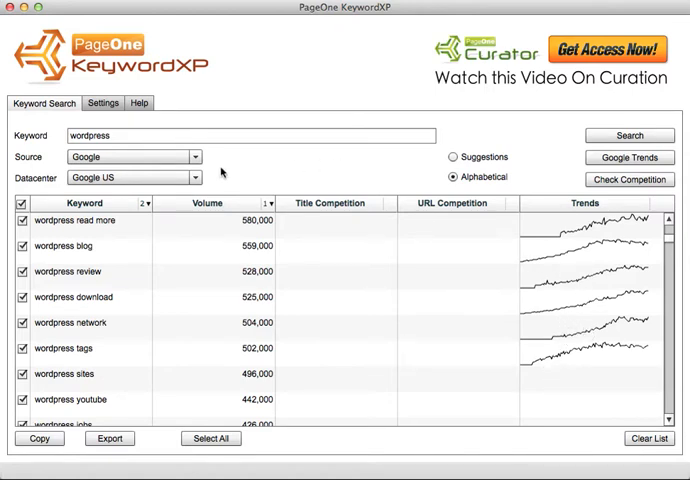
# - Set the source to YouTube and rerun the wordpress search, returning No Data volumes
pyautogui.click(656, 439)
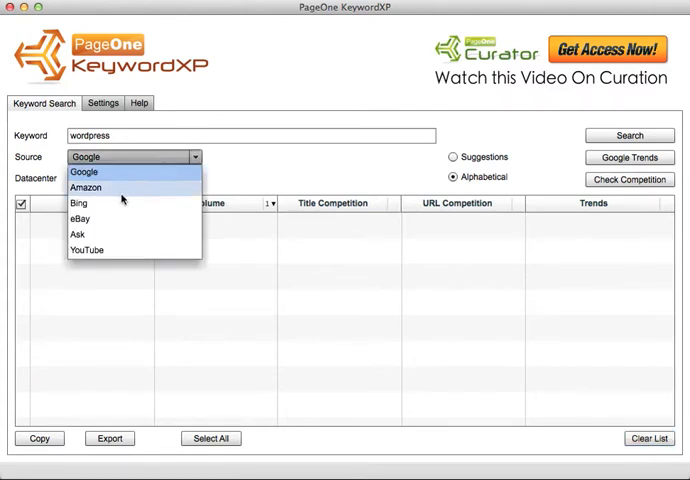
pyautogui.moveTo(88, 203)
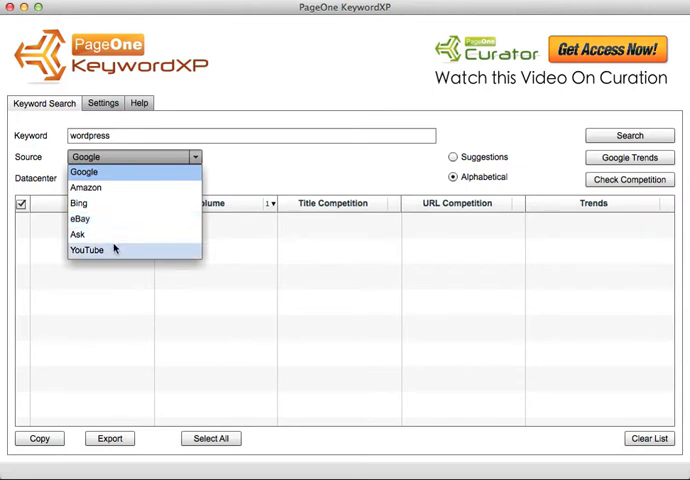
pyautogui.click(87, 250)
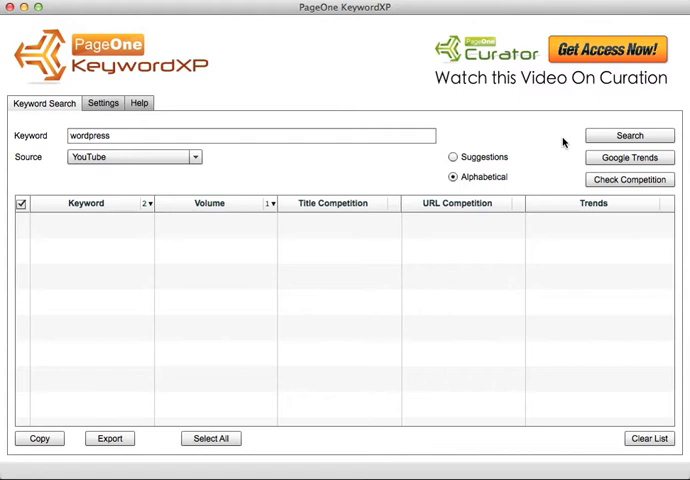
pyautogui.click(627, 135)
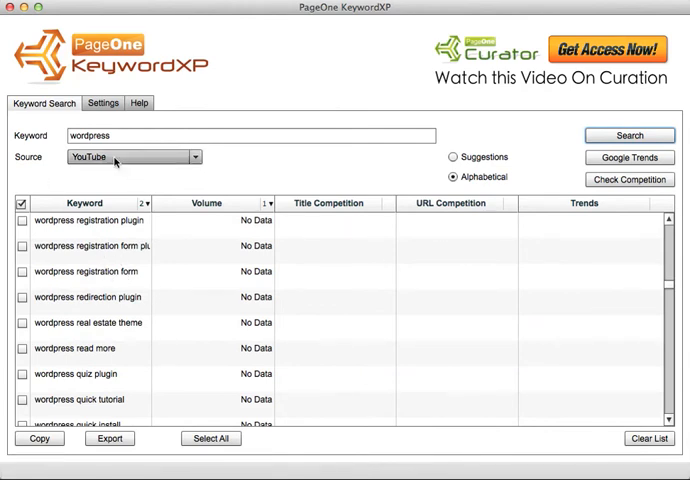
# - Set the source back to Google US and rerun the wordpress search
pyautogui.click(133, 157)
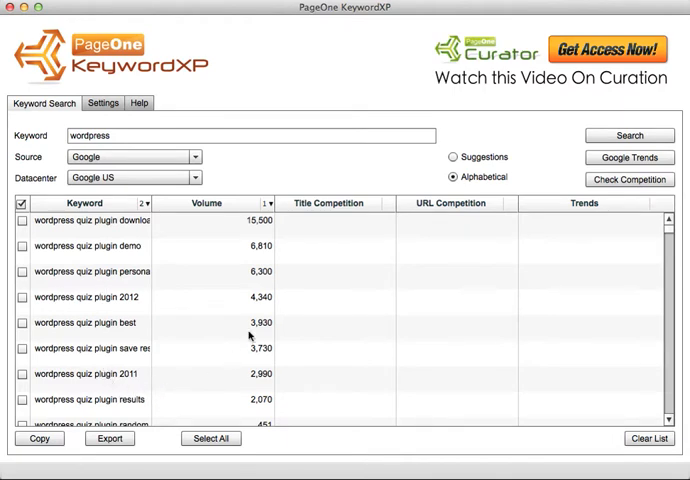
pyautogui.click(627, 123)
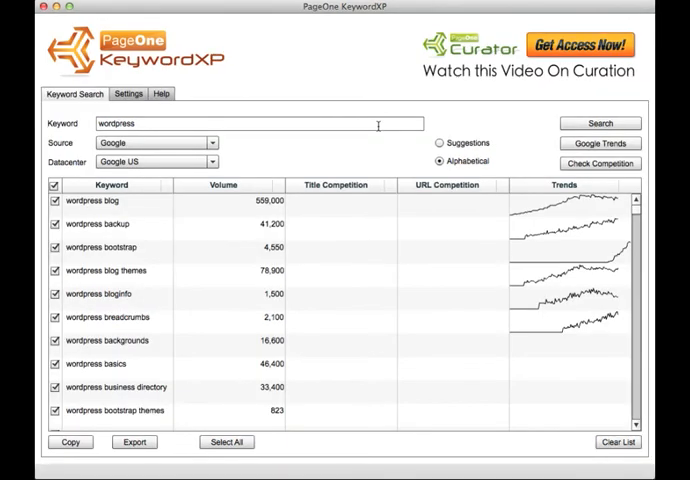
pyautogui.moveTo(258, 280)
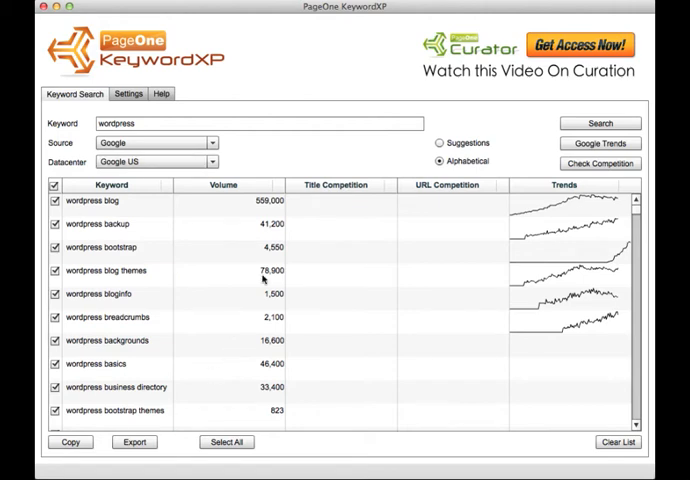
pyautogui.moveTo(567, 221)
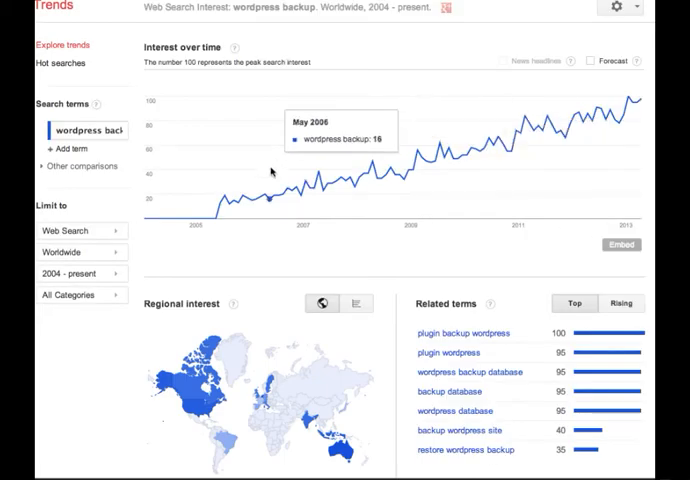
pyautogui.moveTo(536, 150)
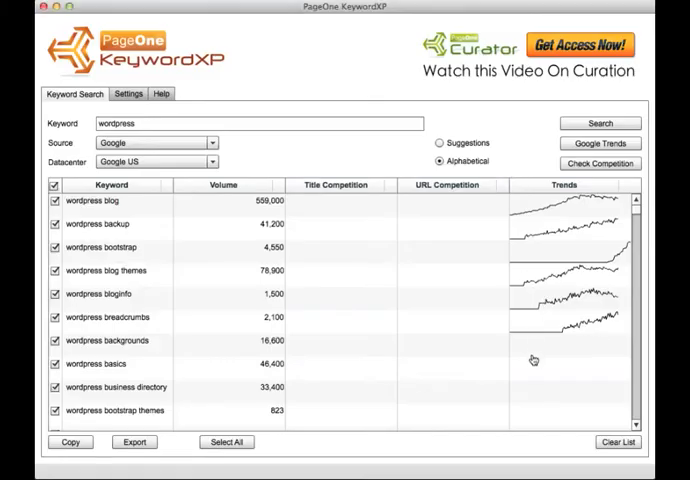
pyautogui.moveTo(524, 201)
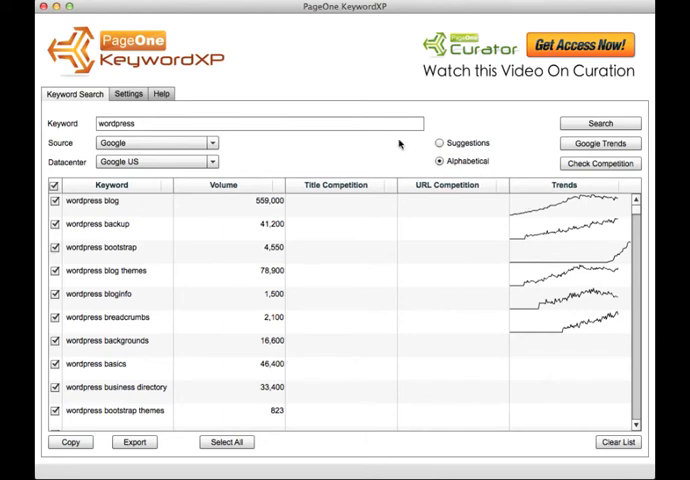
pyautogui.moveTo(348, 221)
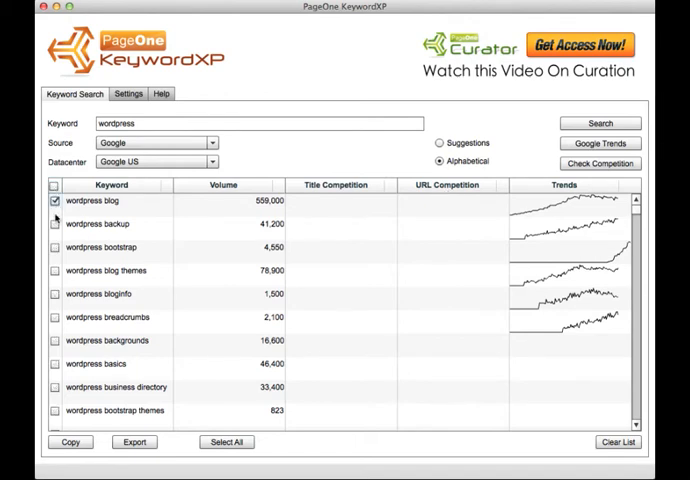
# - Tick wordpress backup through wordpress breadcrumbs and start Check Competition
pyautogui.click(54, 224)
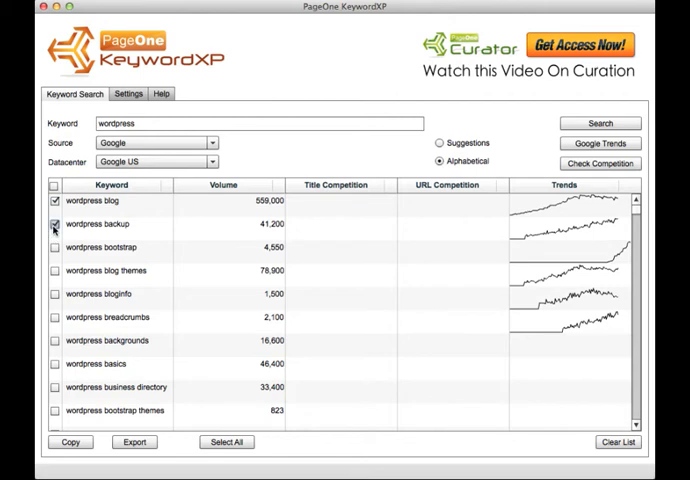
pyautogui.click(54, 247)
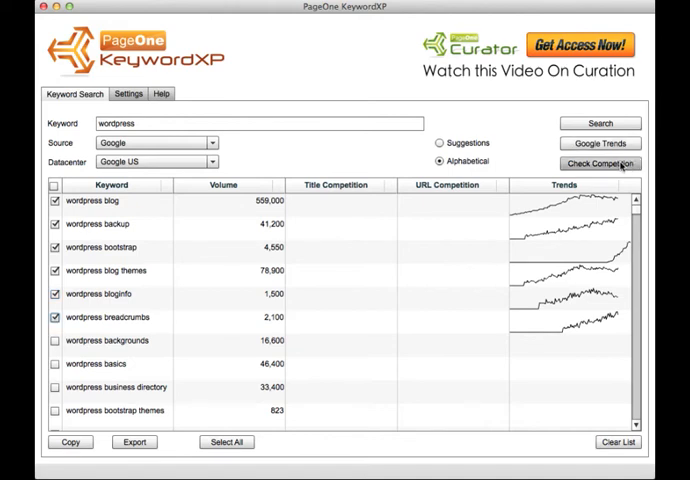
pyautogui.click(599, 163)
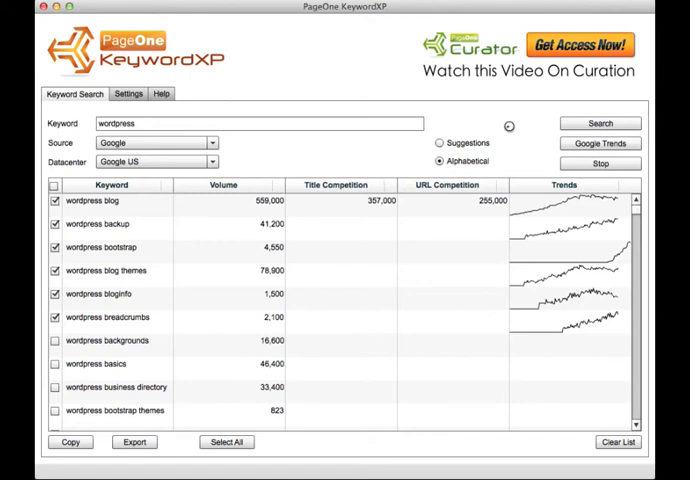
# - Rerun Check Competition so all six keywords get Title and URL competition figures
pyautogui.click(602, 163)
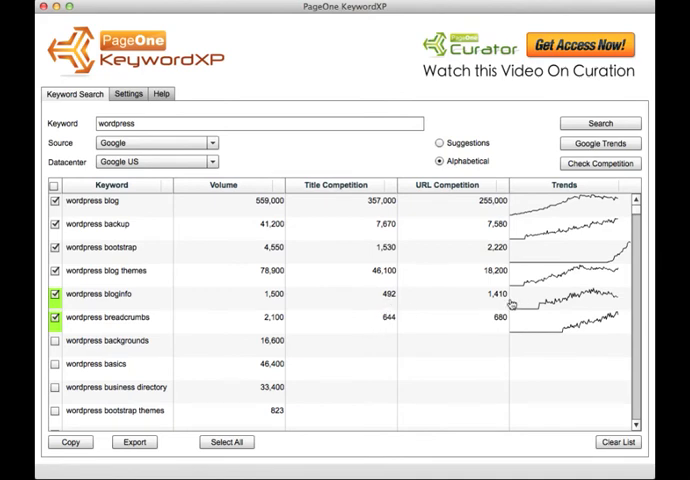
pyautogui.moveTo(189, 308)
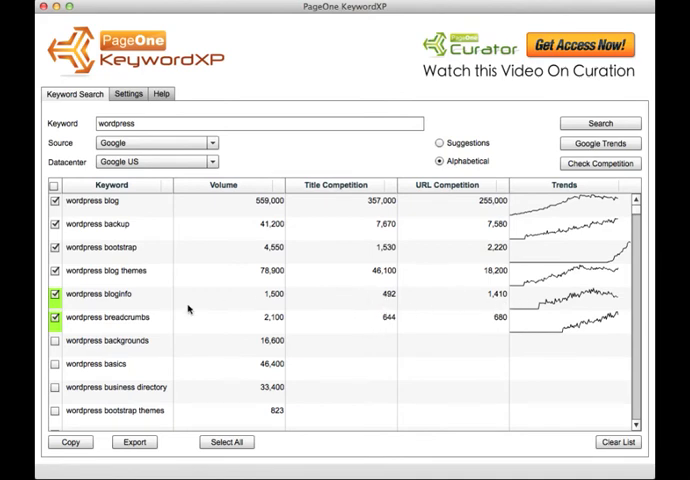
pyautogui.moveTo(283, 339)
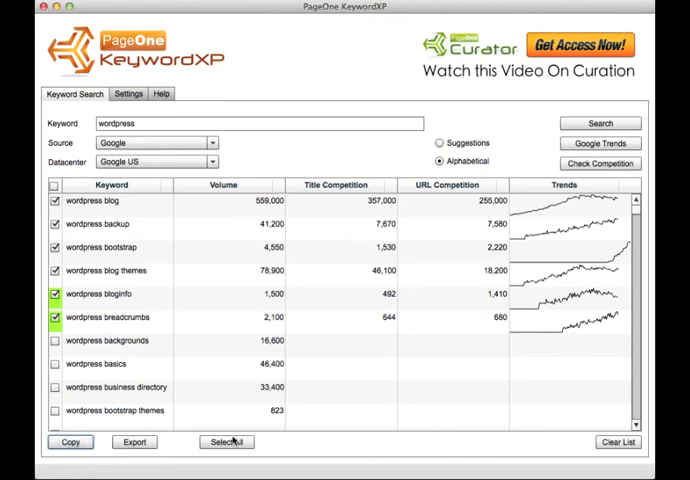
pyautogui.moveTo(401, 266)
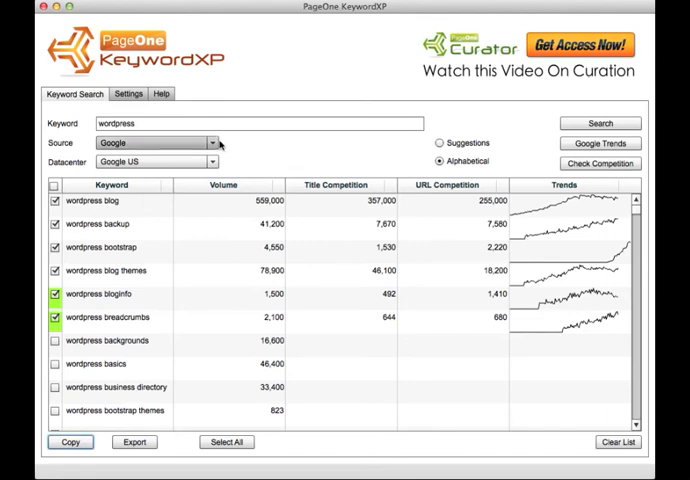
pyautogui.moveTo(224, 147)
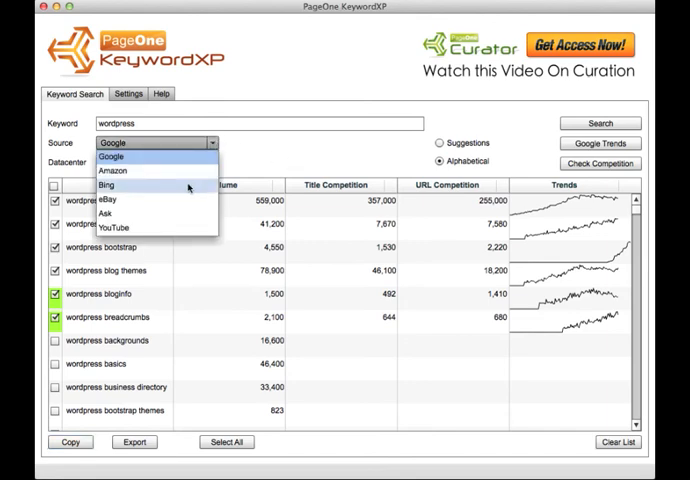
pyautogui.moveTo(178, 219)
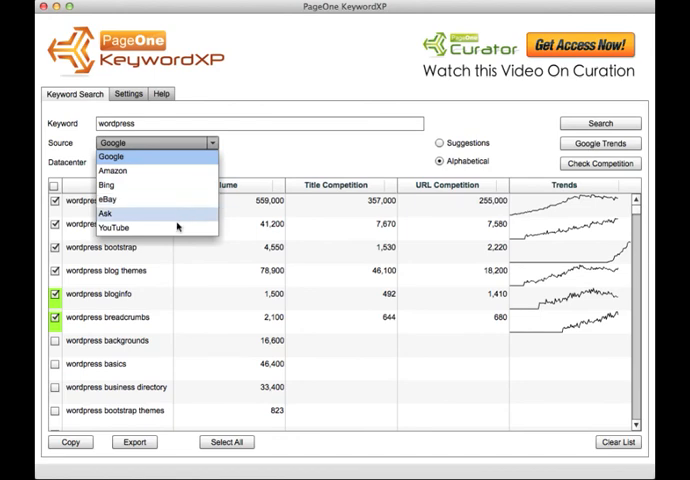
pyautogui.moveTo(133, 263)
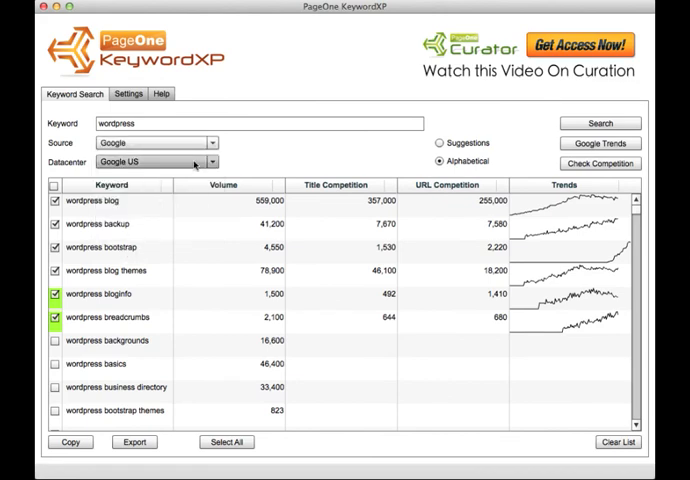
# - Select the Suggestions radio button, keeping Google US as the source
pyautogui.click(438, 143)
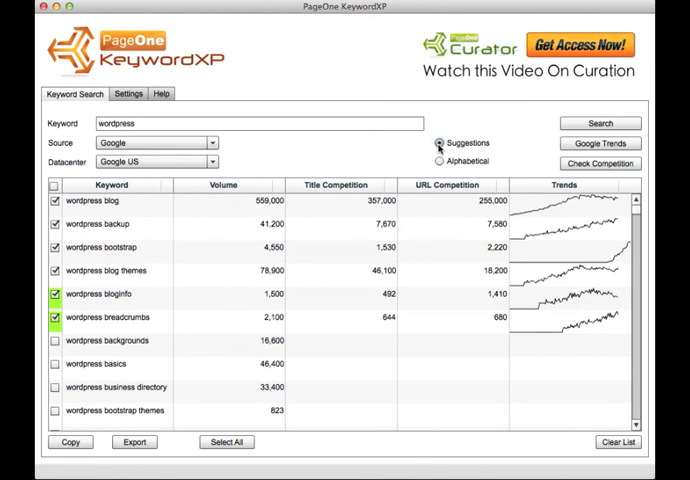